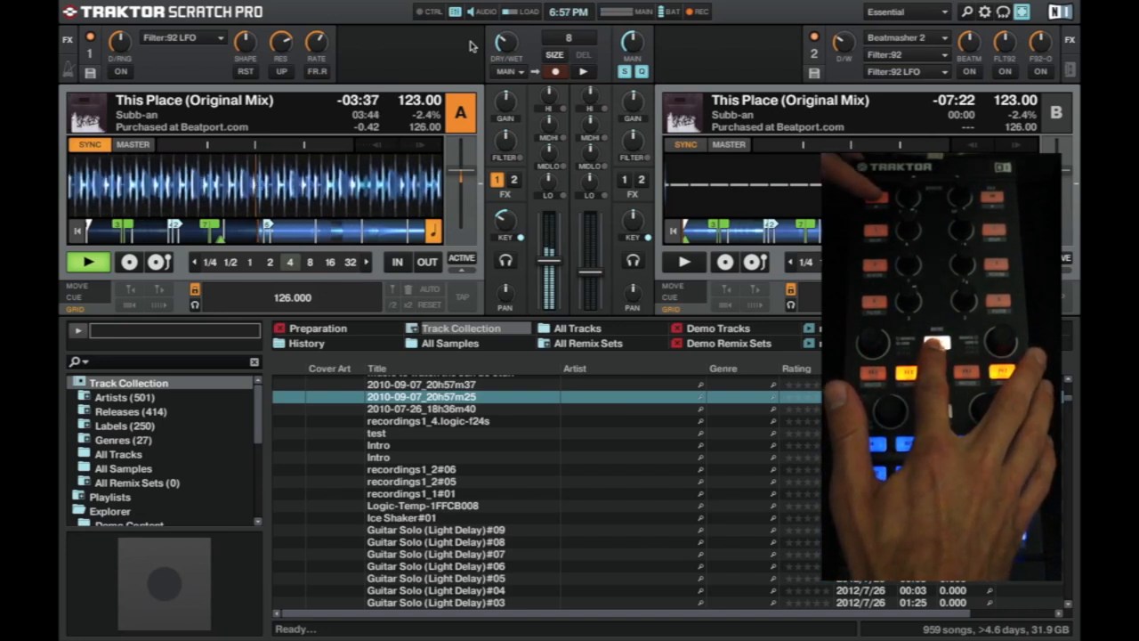
Switch deck A's FX unit 1 from Filter:92 LFO to Phaser while 'This Place' plays
left_click(178, 37)
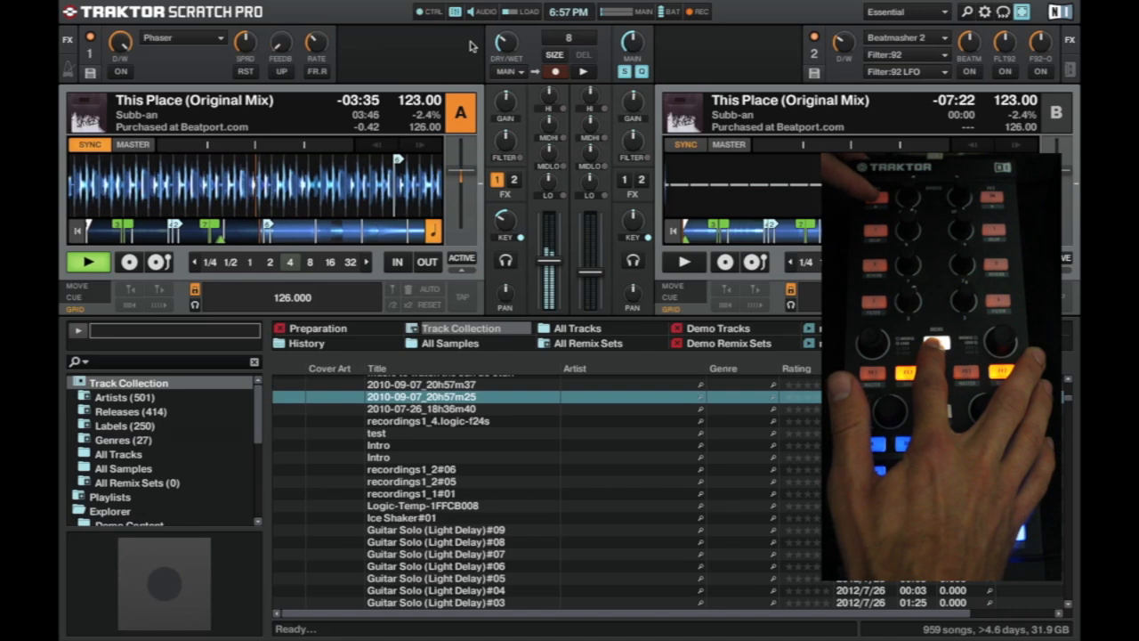